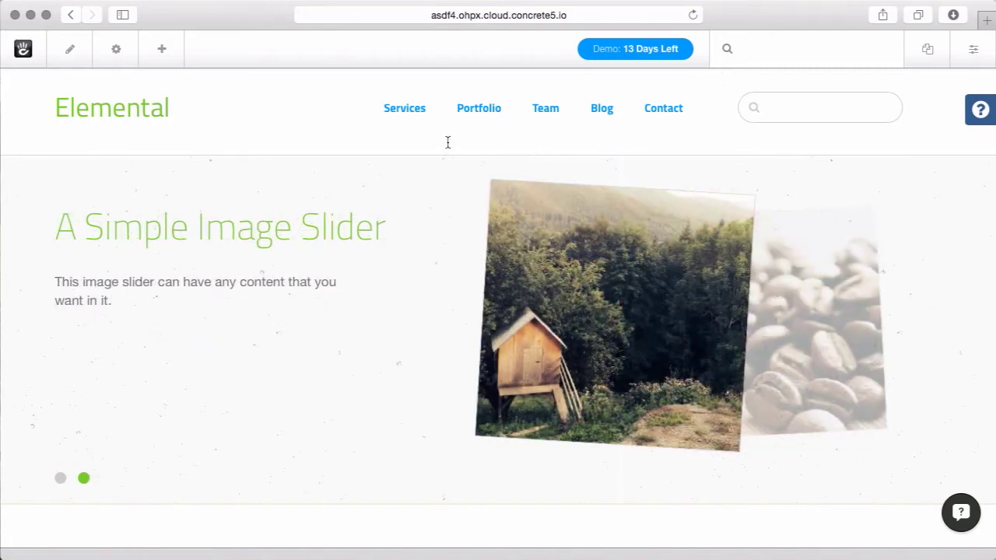
Scroll down the Elemental home page to the features section
{"action": "scroll", "scroll_direction": "down", "scroll_amount": 3}
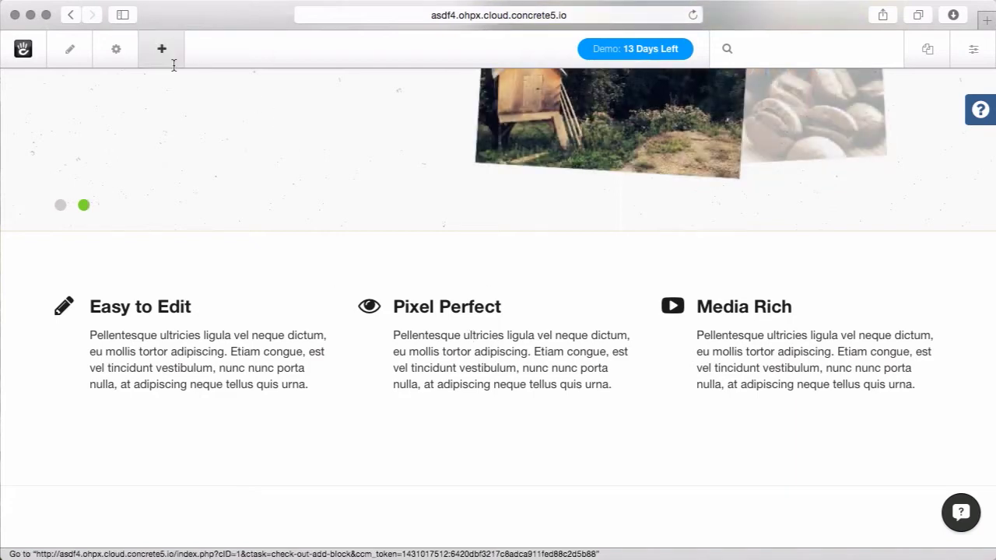
{"action": "mouse_move", "coordinate": [161, 49]}
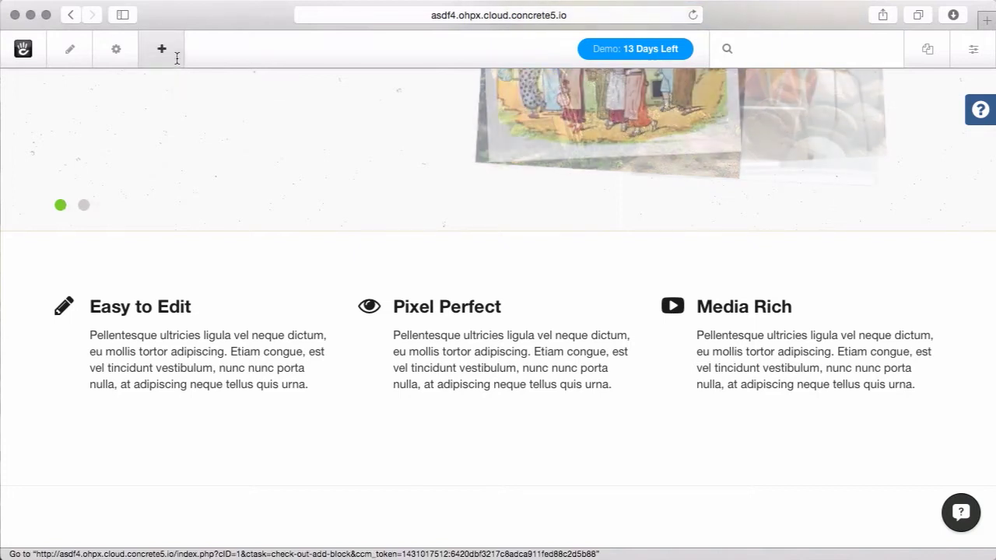
{"action": "mouse_move", "coordinate": [162, 48]}
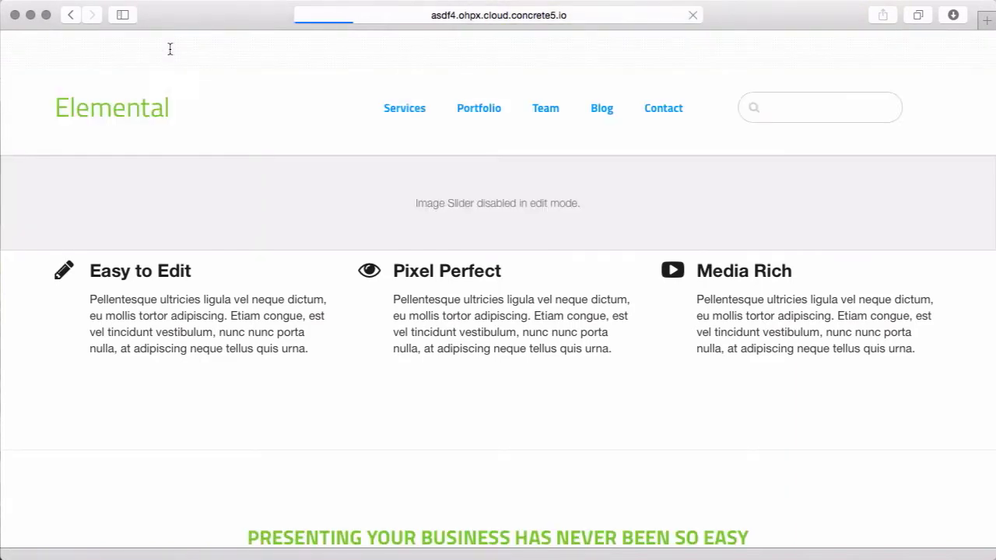
Begin a new Feature block and give it the Fire icon
{"action": "left_click", "coordinate": [162, 48]}
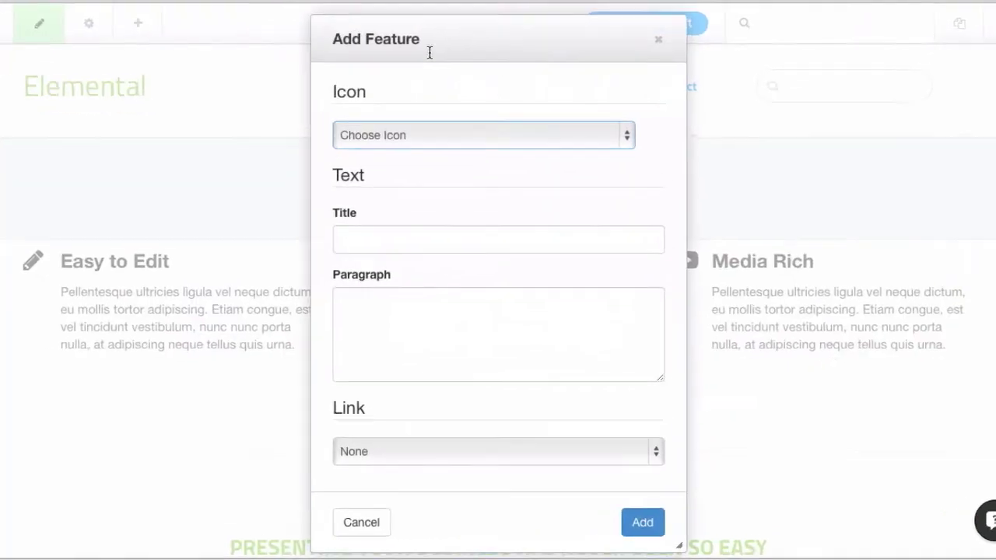
{"action": "left_click", "coordinate": [483, 134]}
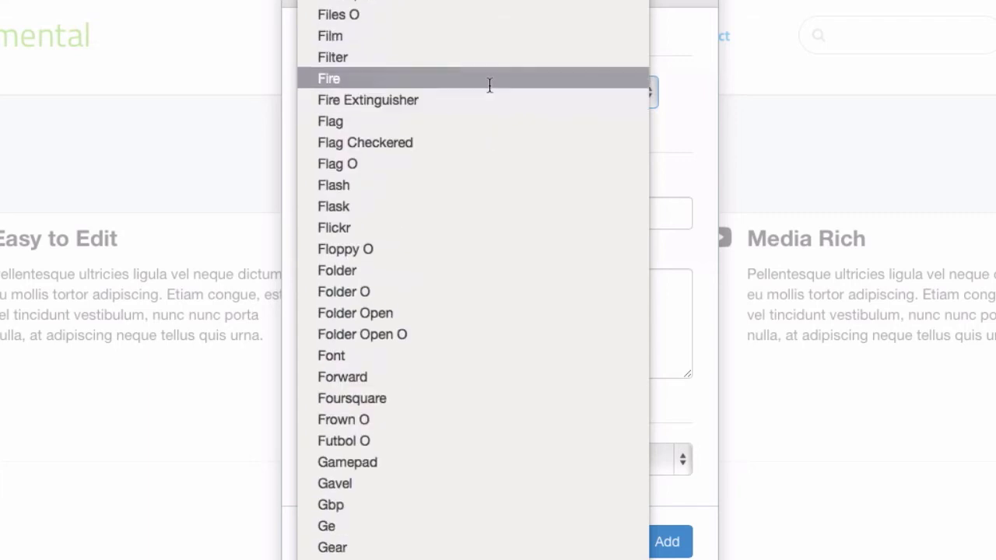
{"action": "left_click", "coordinate": [328, 78]}
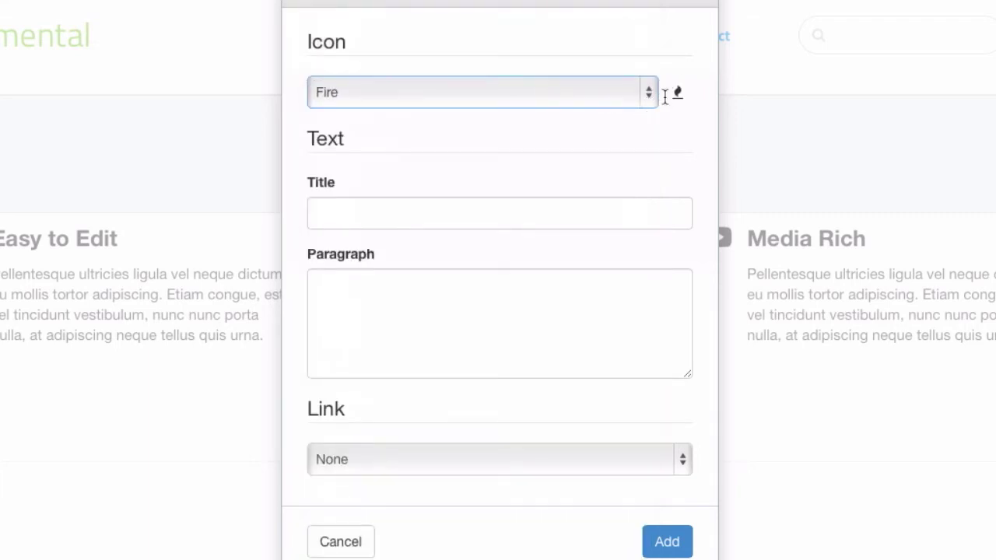
Enter the title 'A big title' and the two-line paragraph 'This is longer / New lines work.'
{"action": "left_click", "coordinate": [498, 214]}
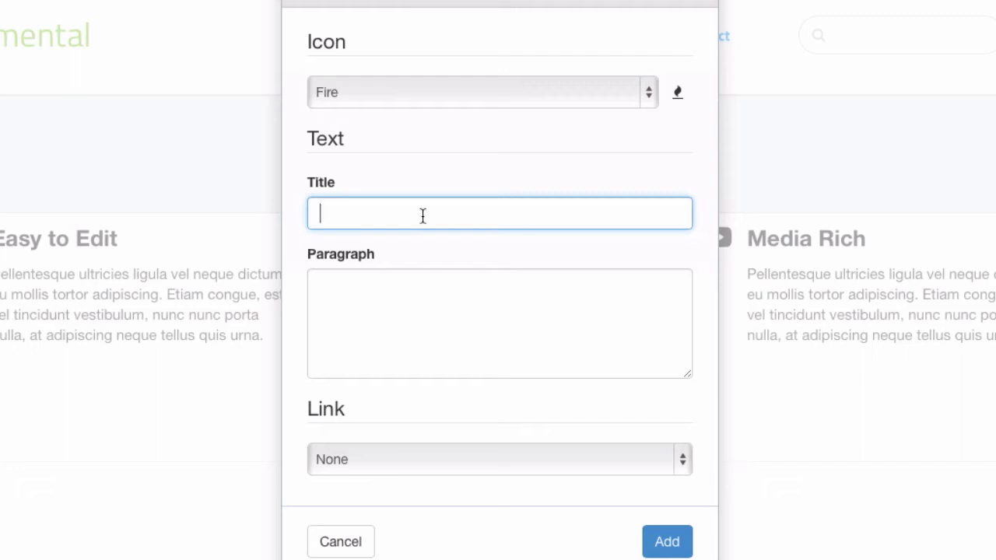
{"action": "type", "text": "A big title"}
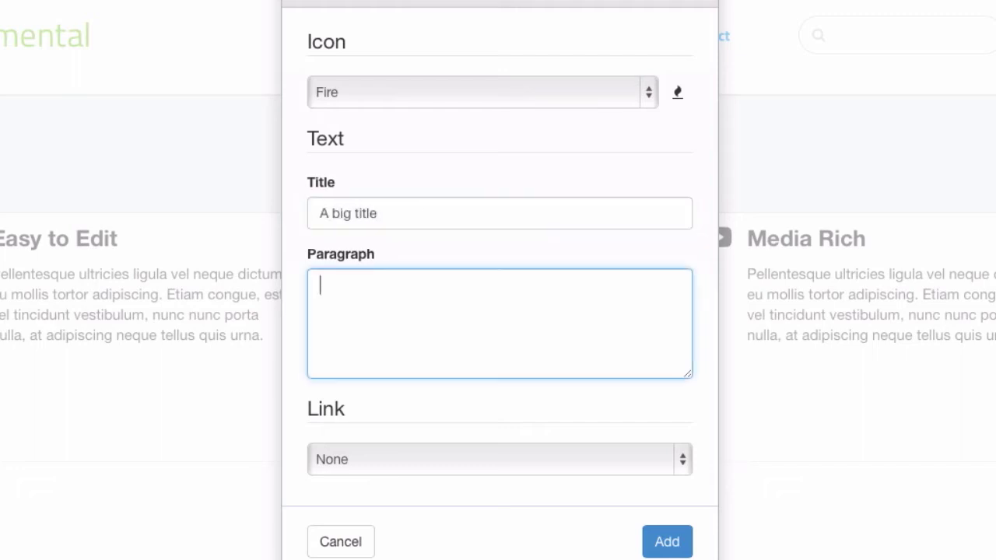
{"action": "type", "text": "This is longer"}
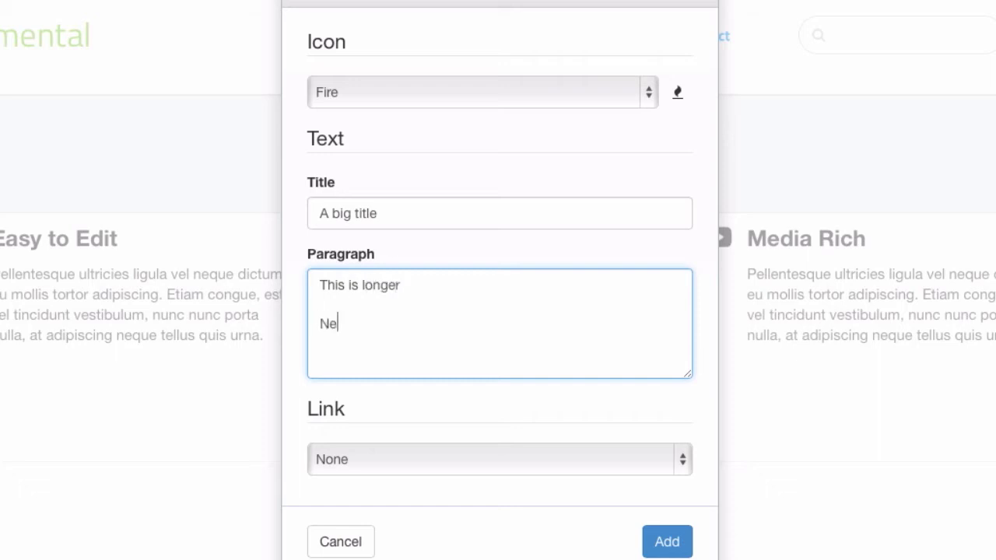
{"action": "type", "text": "w"}
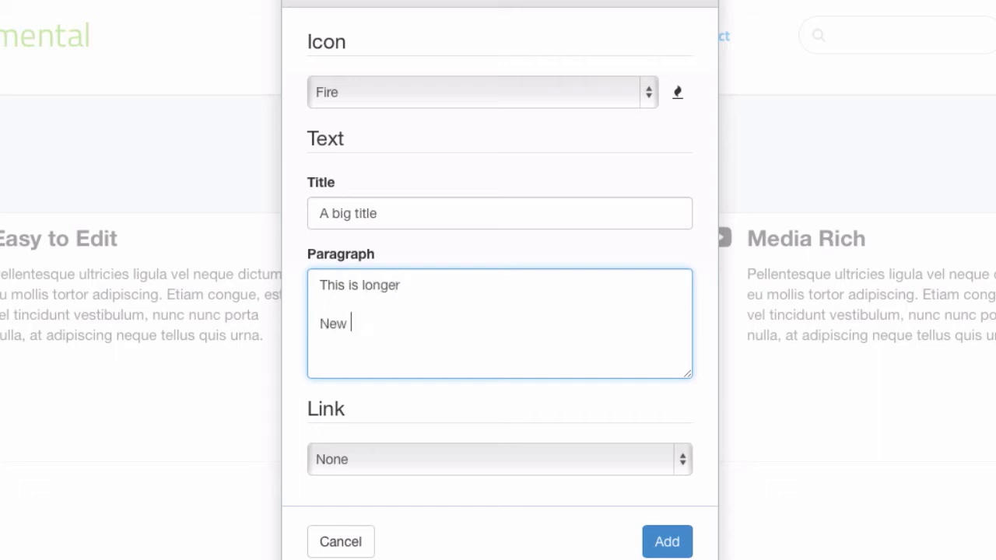
{"action": "type", "text": "lines work."}
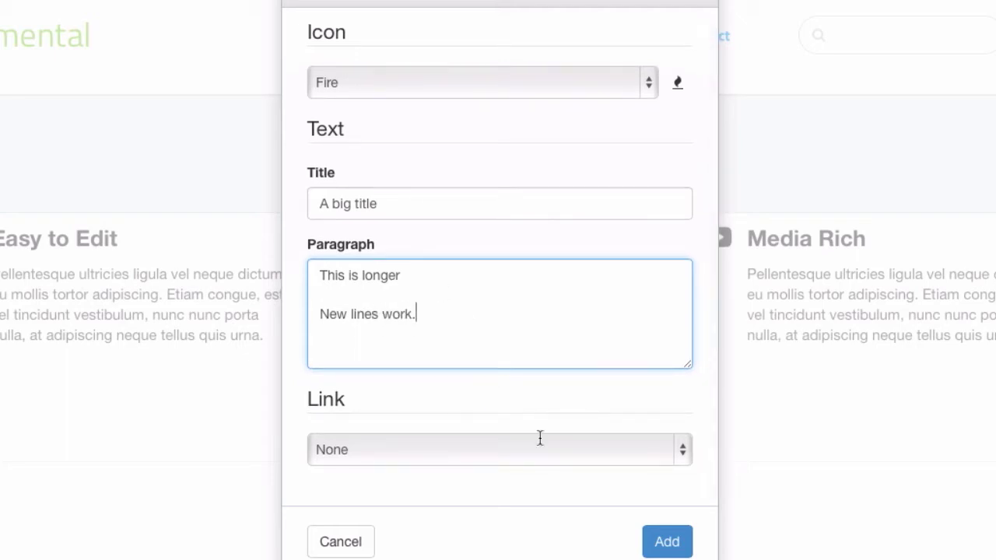
Link the feature to the Portfolio page chosen from the sitemap
{"action": "left_click", "coordinate": [498, 448]}
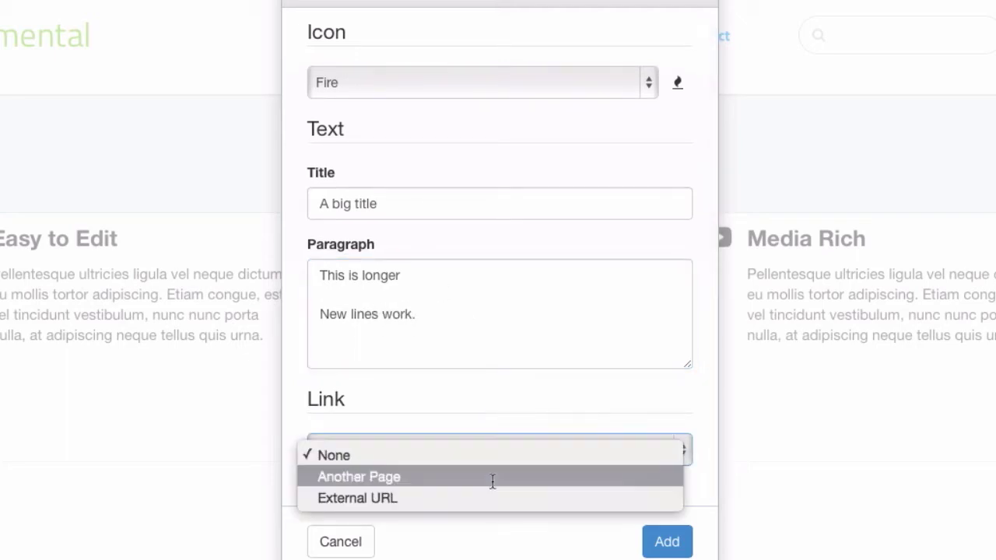
{"action": "left_click", "coordinate": [358, 476]}
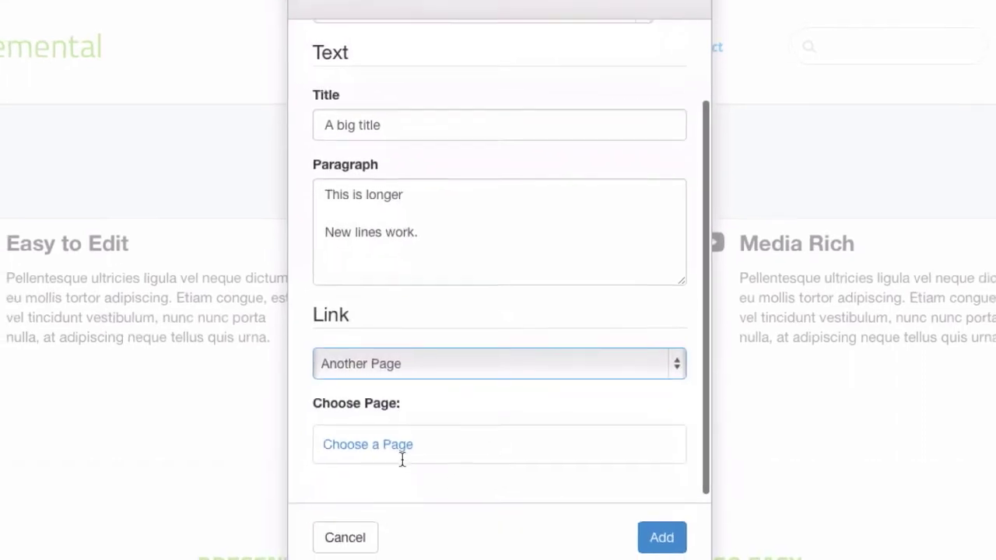
{"action": "left_click", "coordinate": [368, 445]}
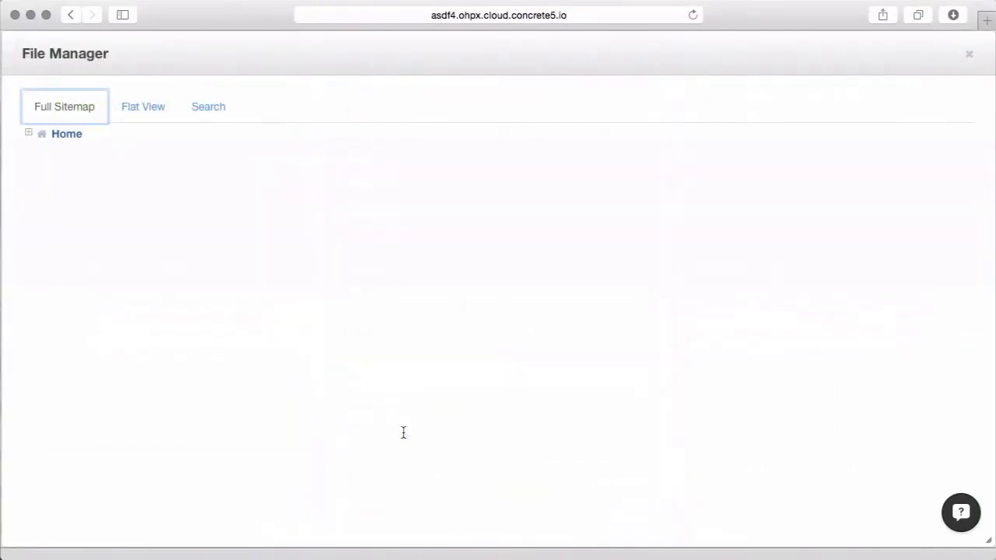
{"action": "left_click", "coordinate": [28, 134]}
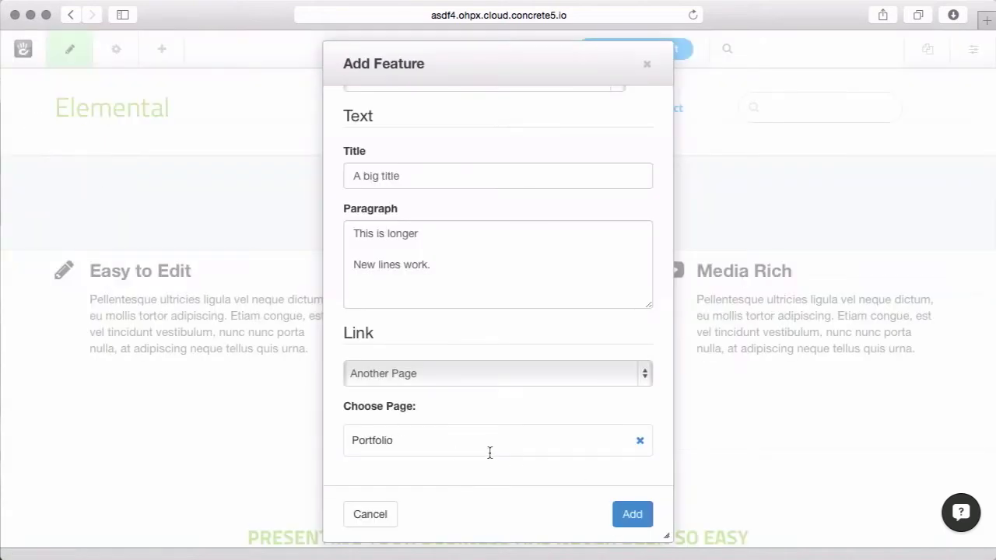
{"action": "mouse_move", "coordinate": [529, 441]}
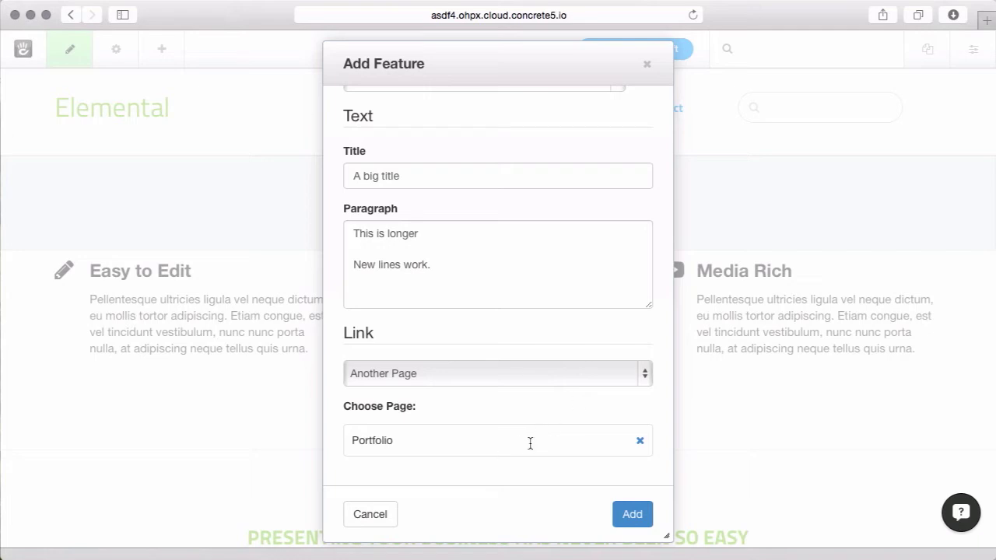
{"action": "left_click", "coordinate": [498, 374]}
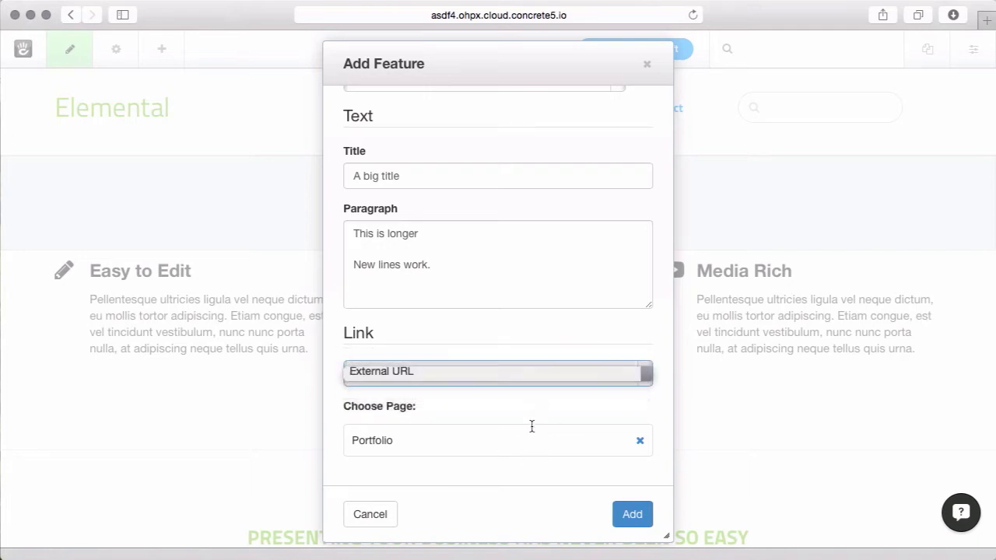
{"action": "type", "text": "http"}
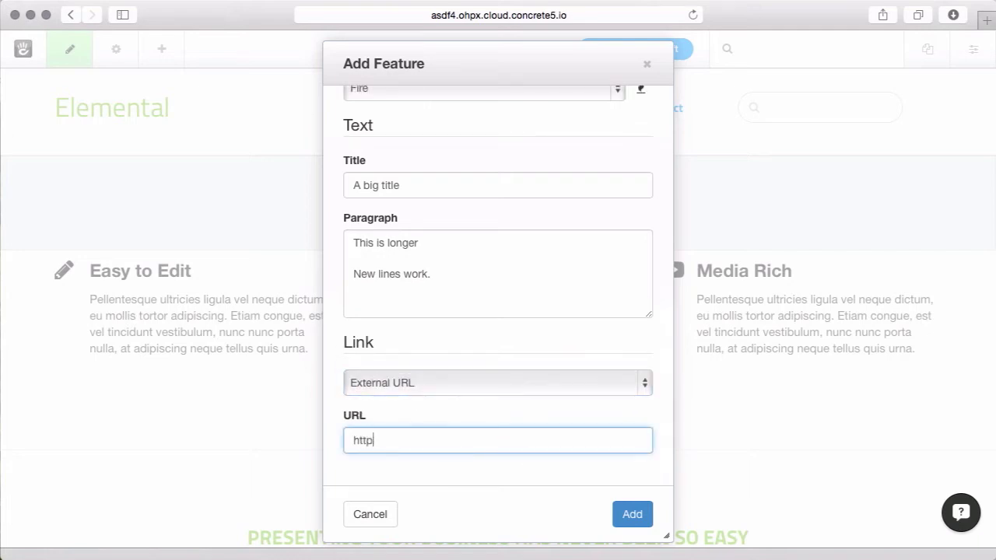
{"action": "type", "text": "yahoo.com"}
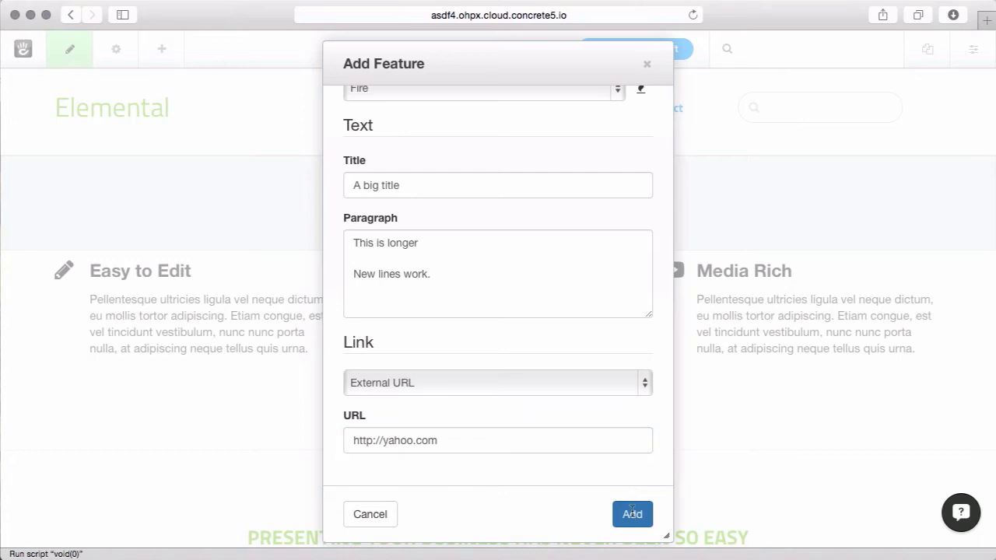
Add the filled-in Fire feature to the page beneath the Media Rich column
{"action": "left_click", "coordinate": [631, 513]}
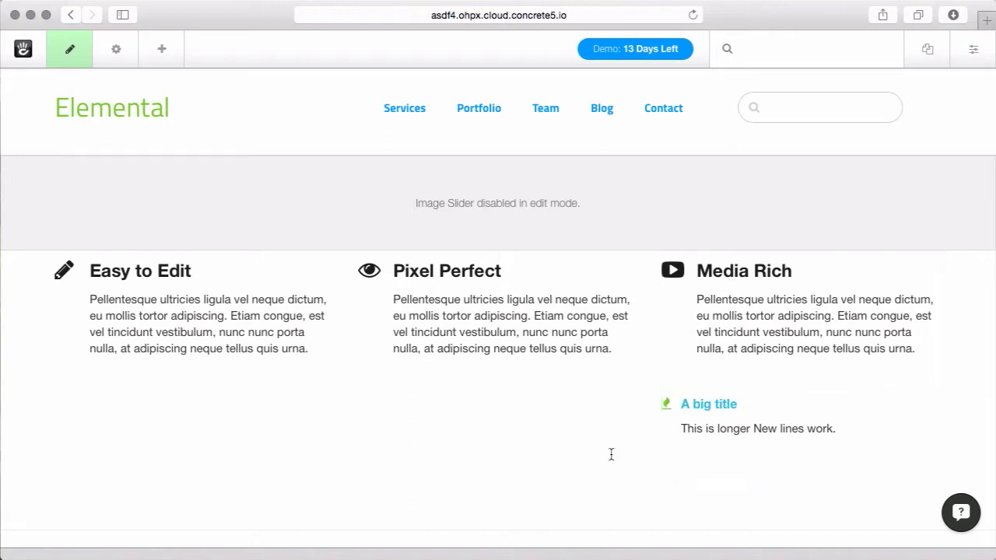
{"action": "mouse_move", "coordinate": [483, 431]}
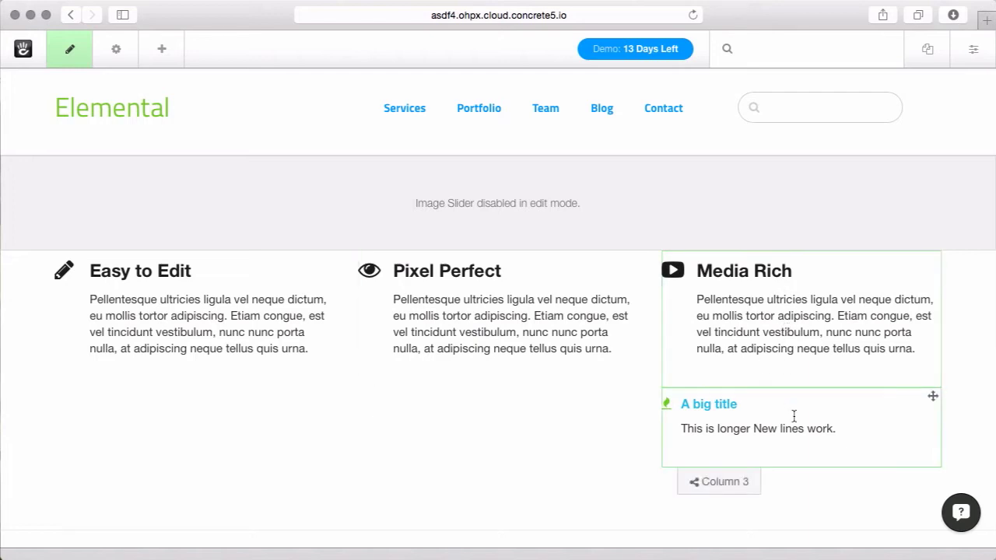
Assign the custom class feature-home-page to the new feature block and save it
{"action": "right_click", "coordinate": [793, 417]}
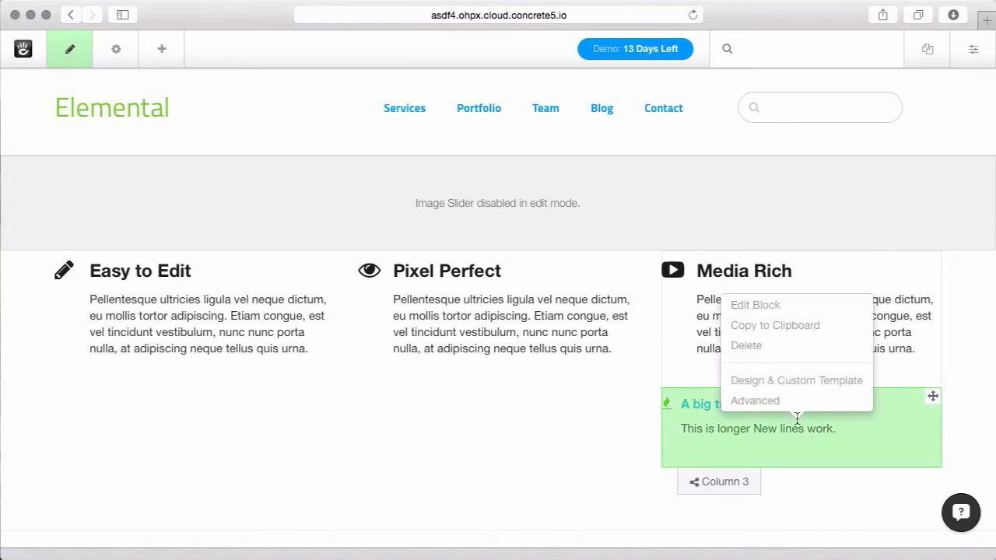
{"action": "mouse_move", "coordinate": [796, 379]}
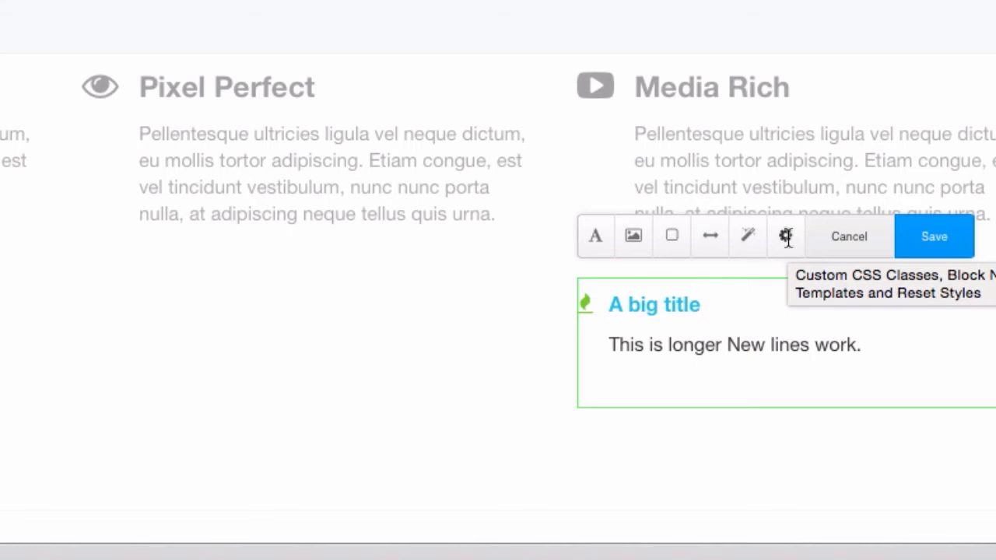
{"action": "left_click", "coordinate": [784, 236]}
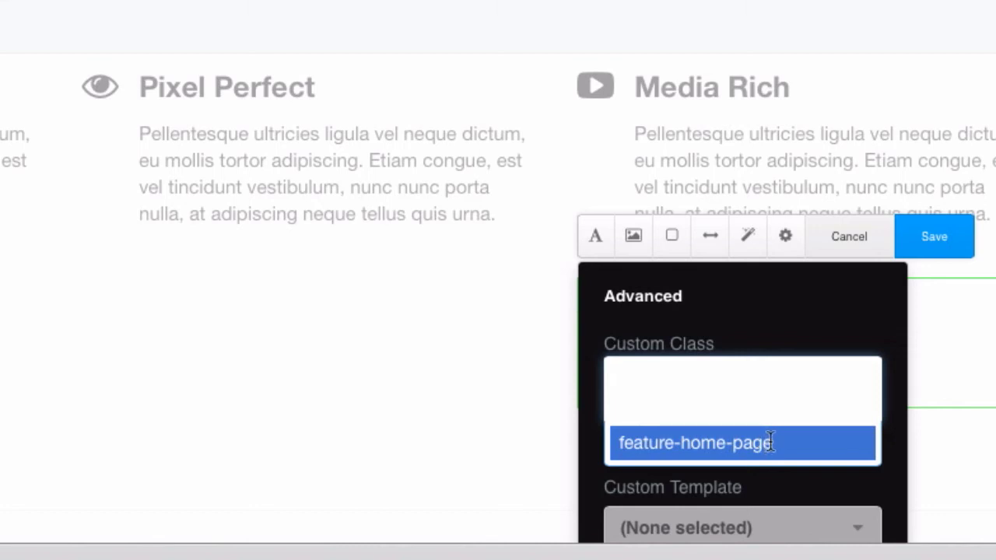
{"action": "mouse_move", "coordinate": [776, 437]}
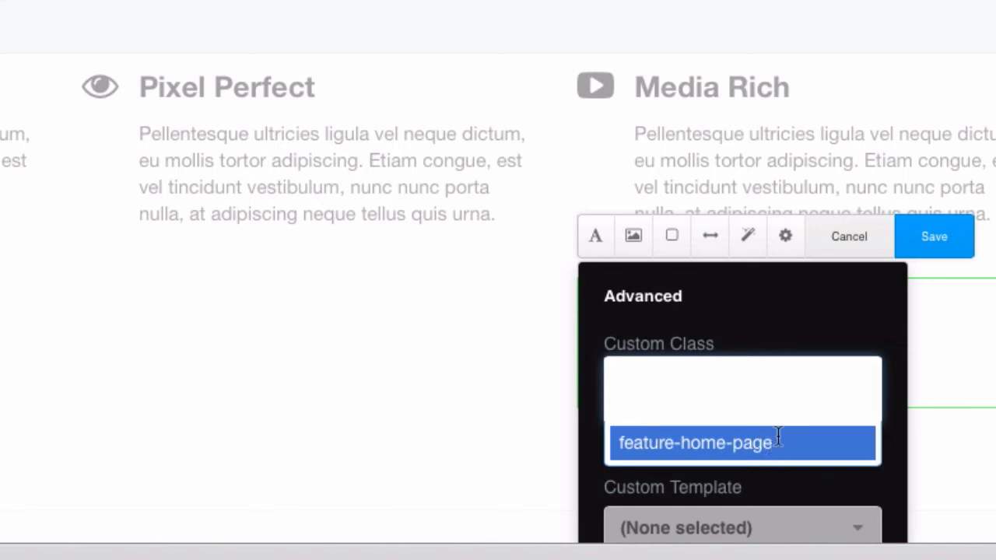
{"action": "left_click", "coordinate": [694, 442]}
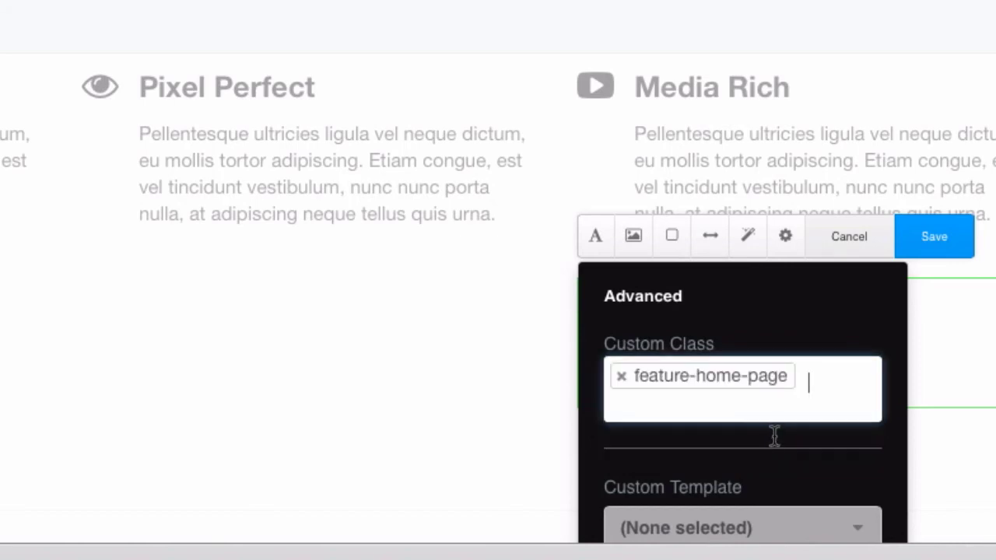
{"action": "scroll", "scroll_direction": "down", "scroll_amount": 3}
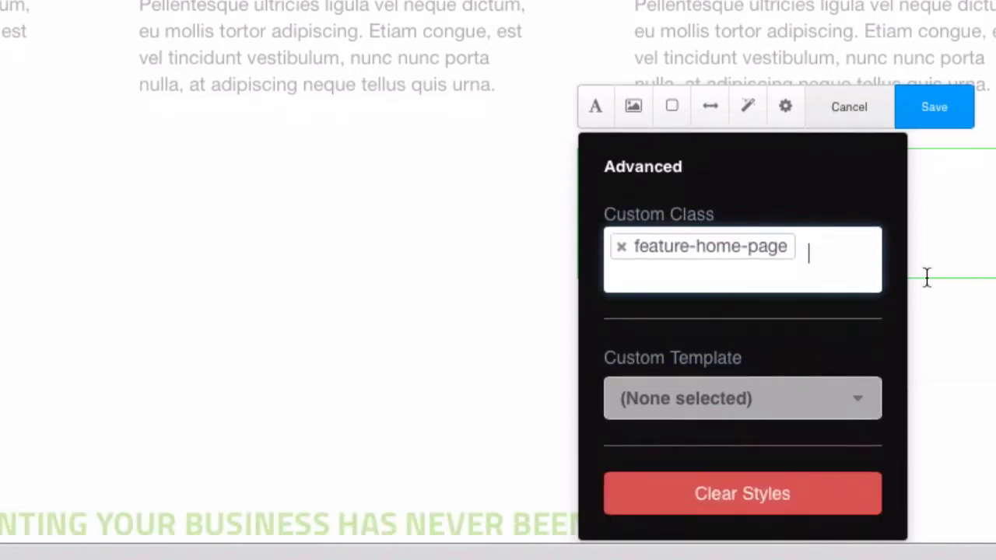
{"action": "left_click", "coordinate": [933, 106]}
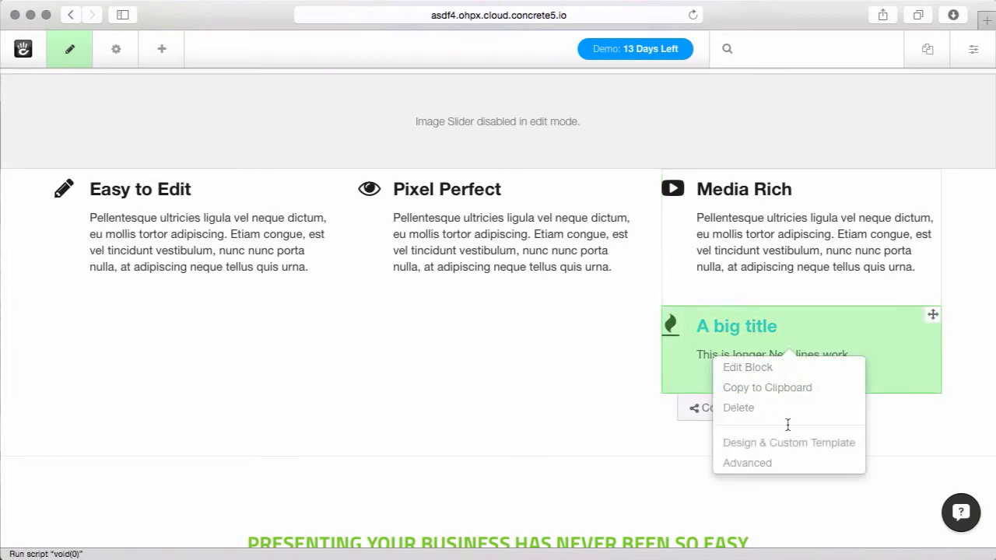
Remove the feature-home-page class, apply the Hover Description template, and save
{"action": "left_click", "coordinate": [747, 367]}
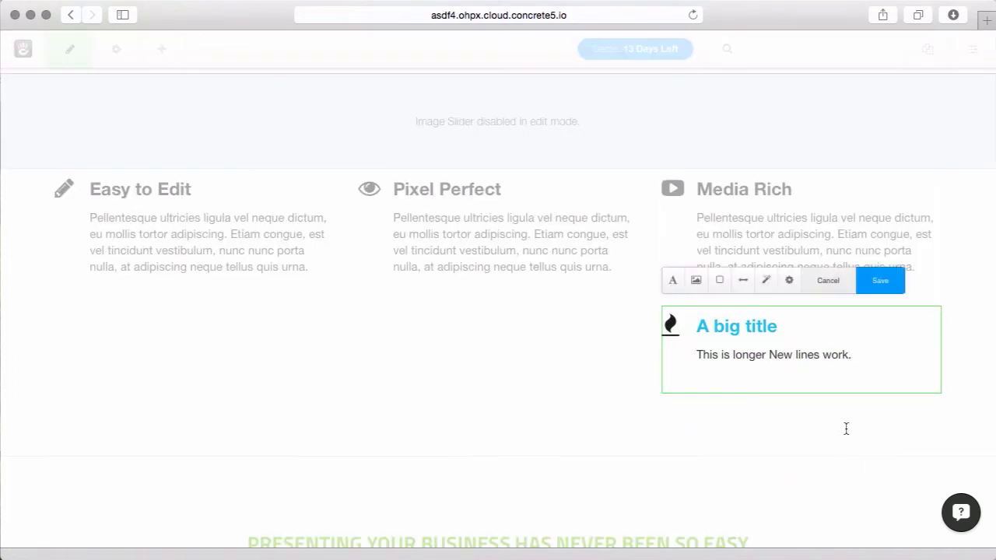
{"action": "left_click", "coordinate": [789, 280]}
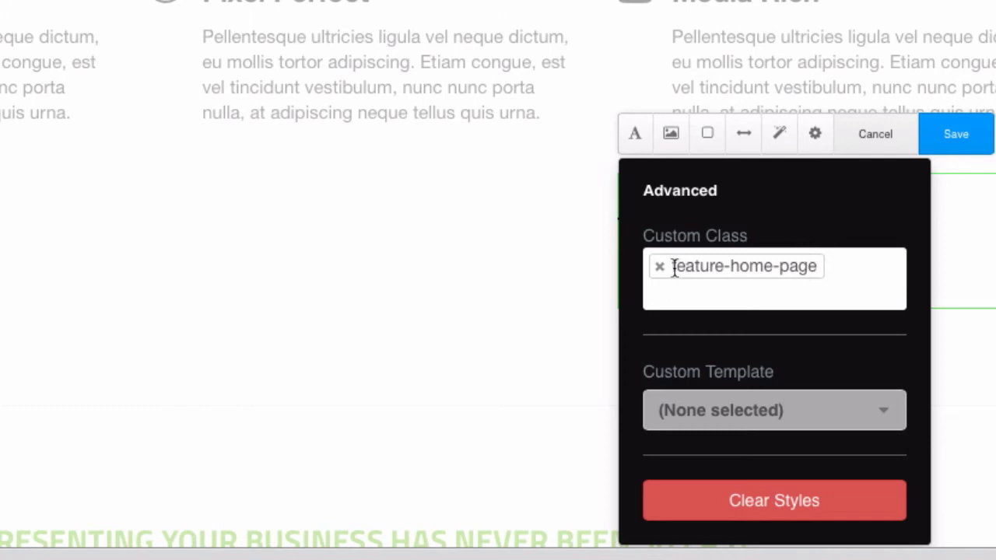
{"action": "left_click", "coordinate": [774, 411]}
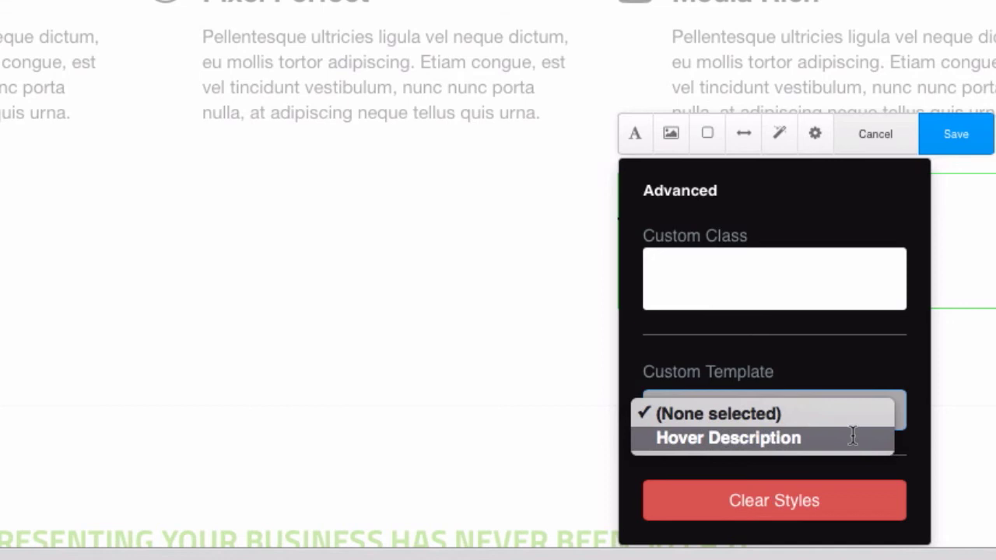
{"action": "left_click", "coordinate": [728, 437]}
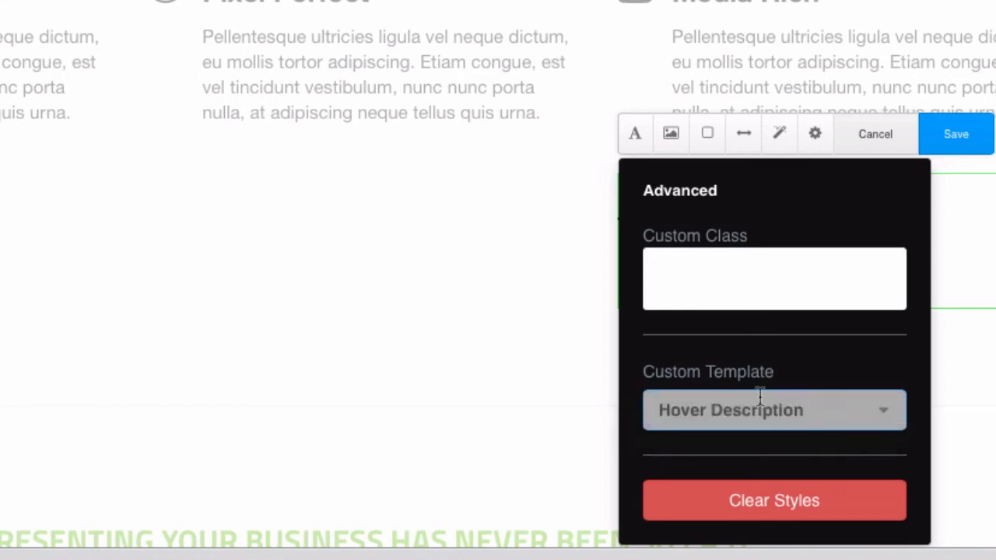
{"action": "mouse_move", "coordinate": [958, 221]}
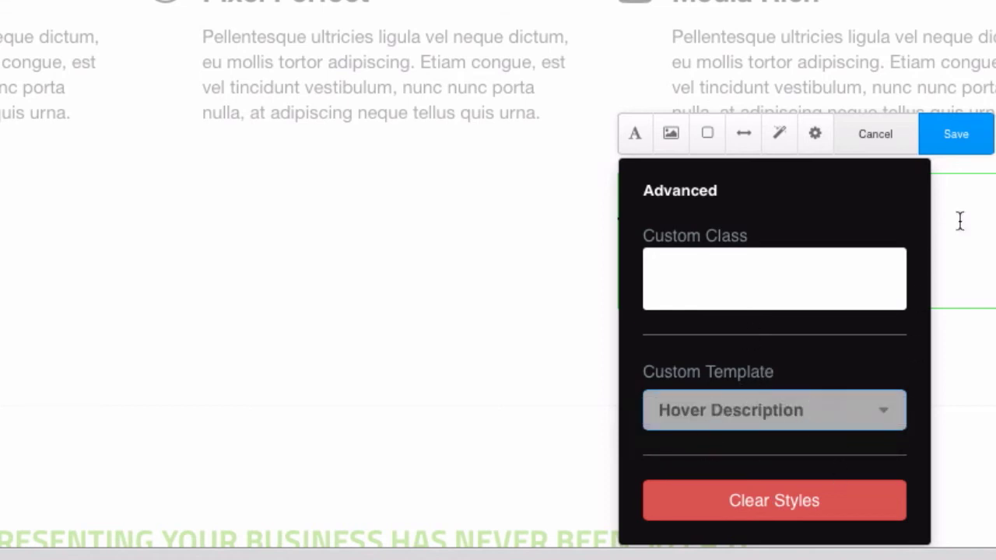
{"action": "mouse_move", "coordinate": [970, 143]}
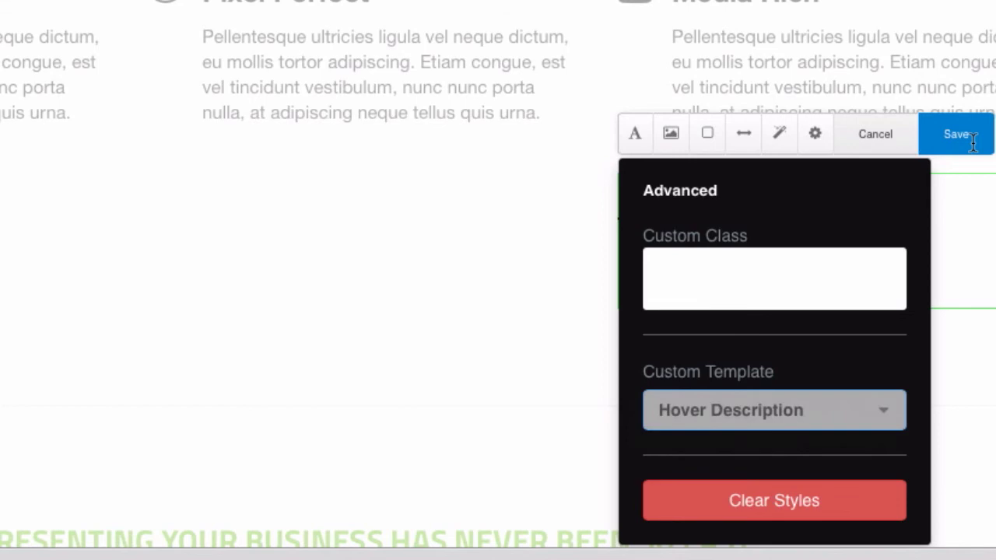
{"action": "left_click", "coordinate": [956, 134]}
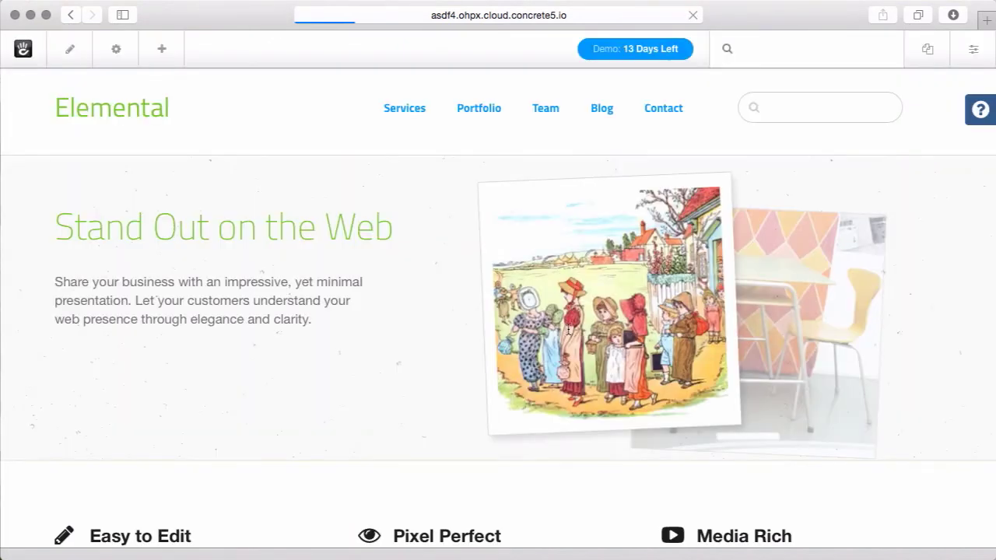
{"action": "scroll", "scroll_direction": "down", "scroll_amount": 3}
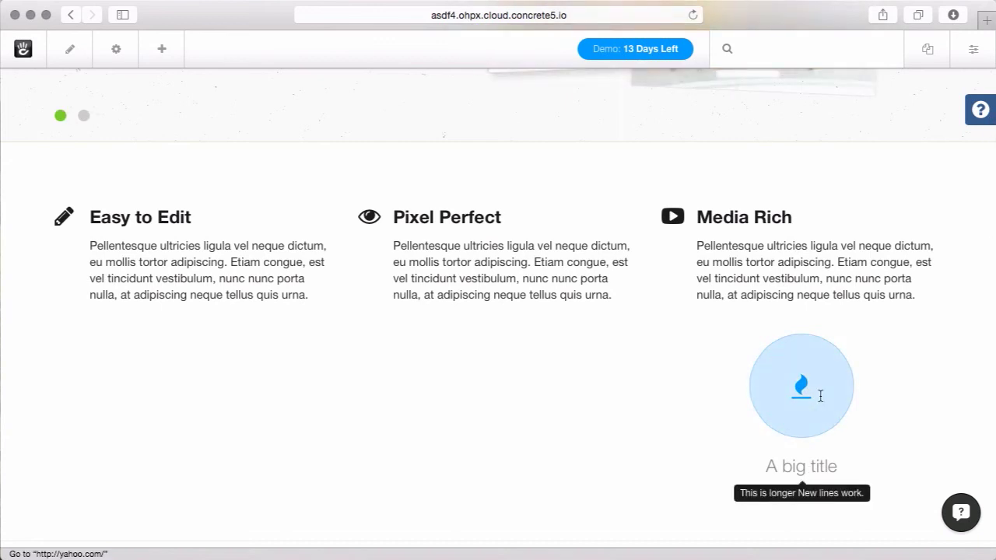
{"action": "scroll", "scroll_direction": "down", "scroll_amount": 3}
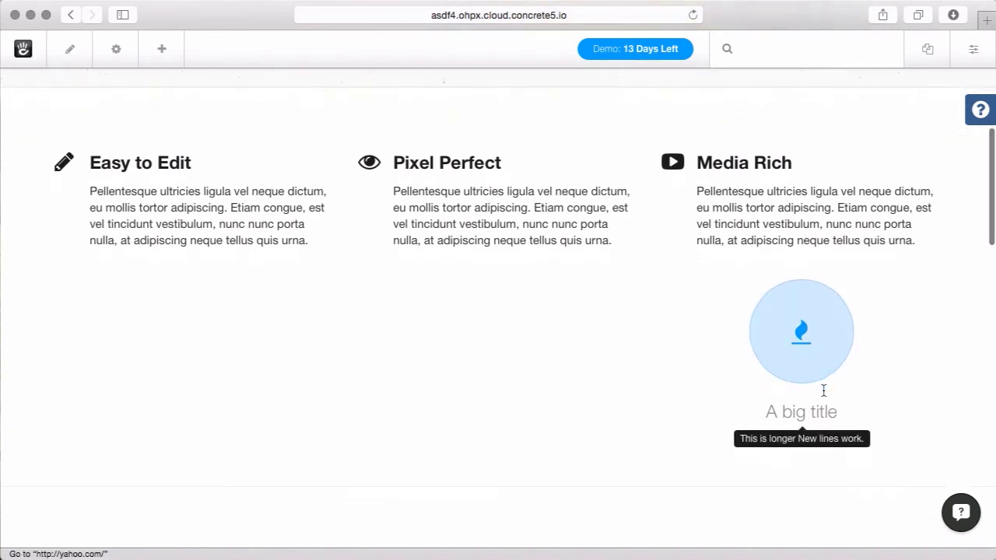